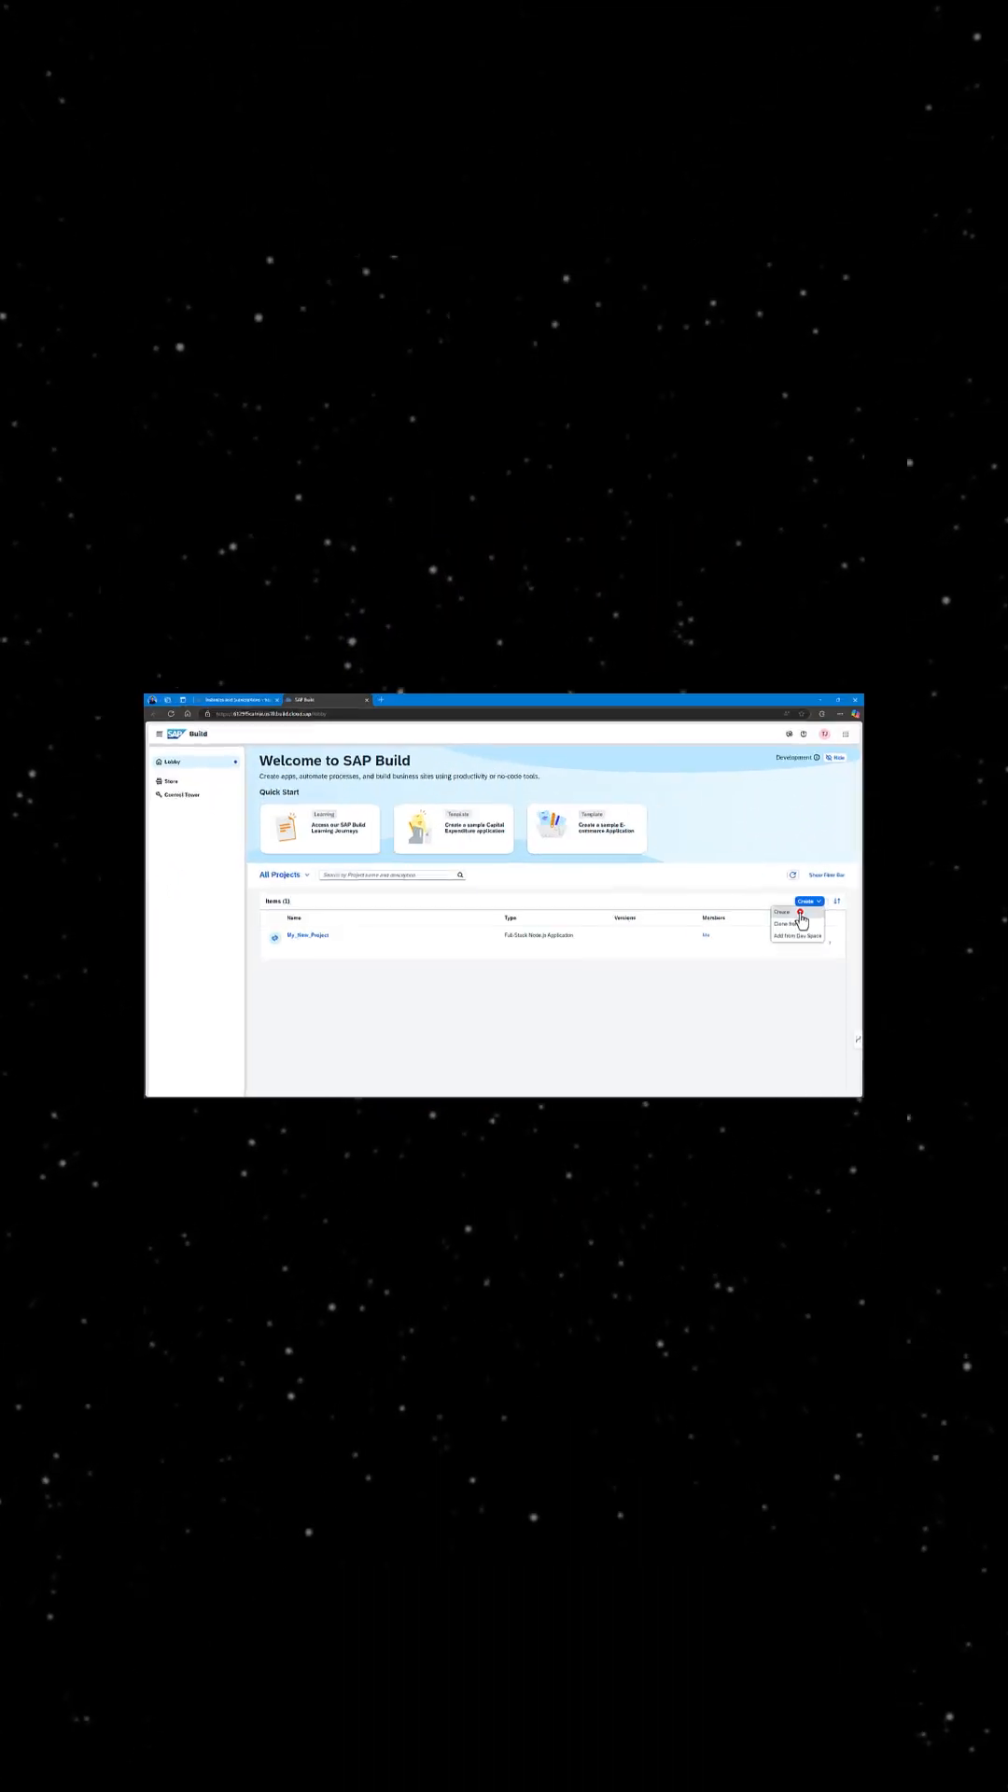
Start a new project from the lobby's Create dropdown to open the Create Project wizard.
click(782, 913)
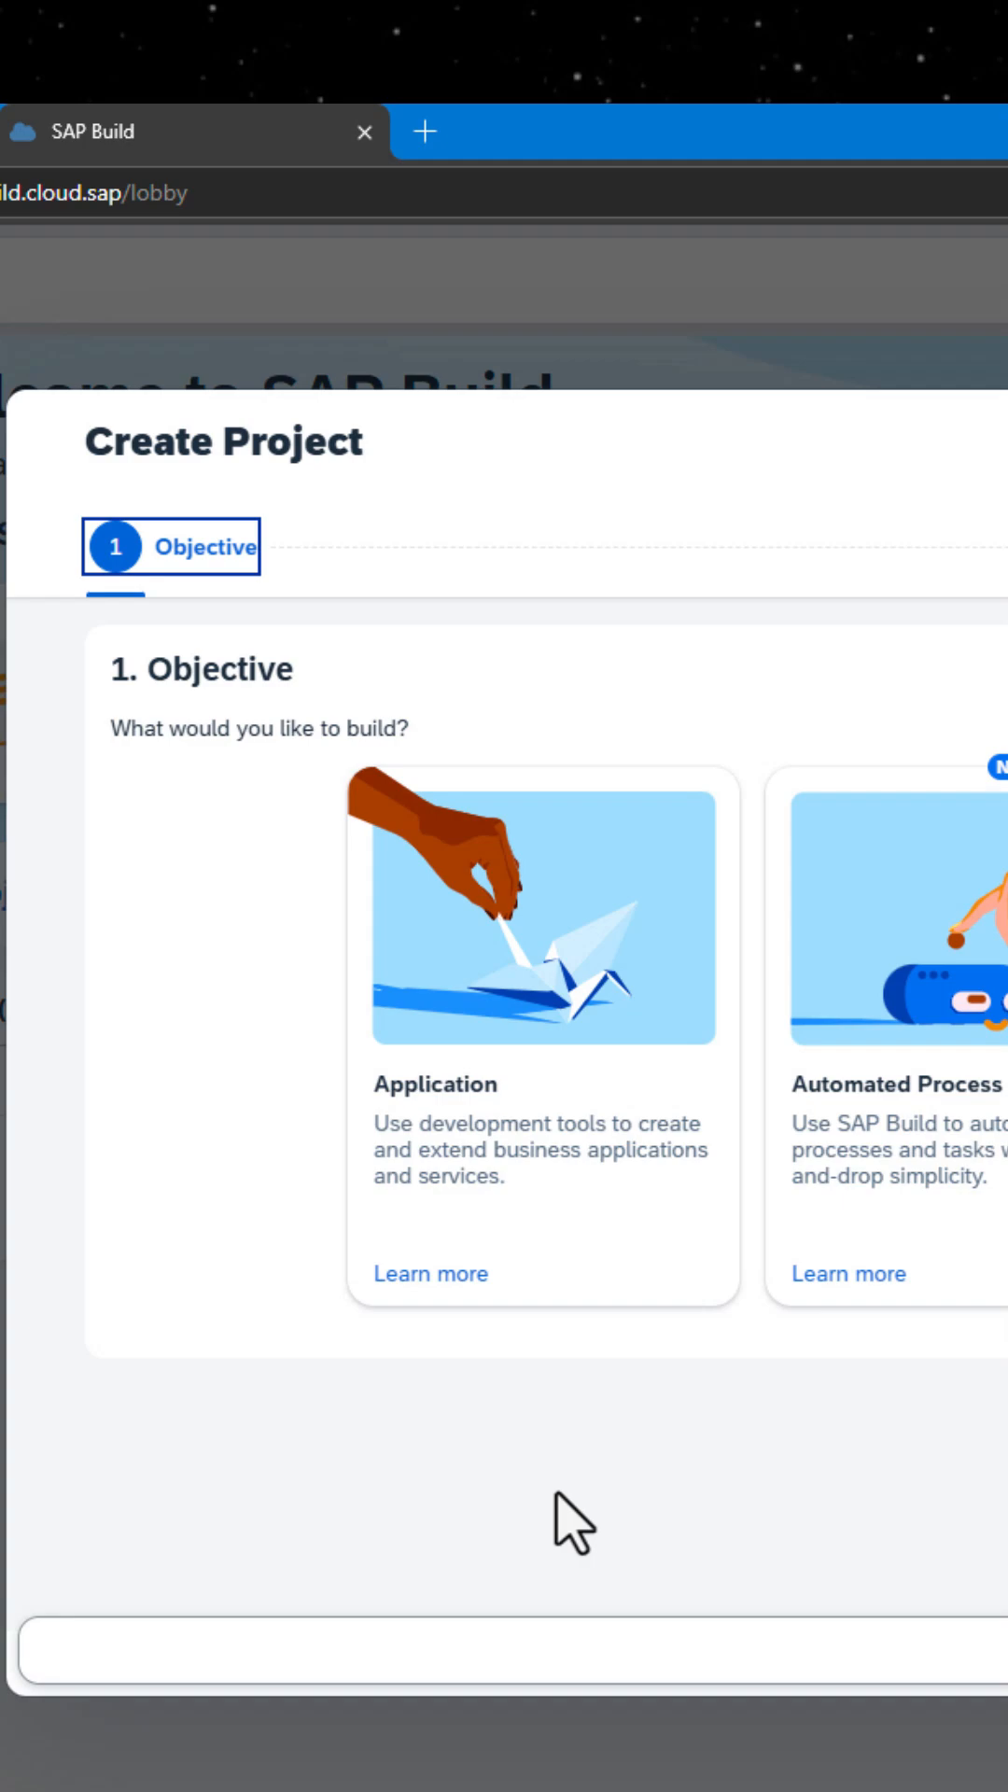
mouse_move(582, 1241)
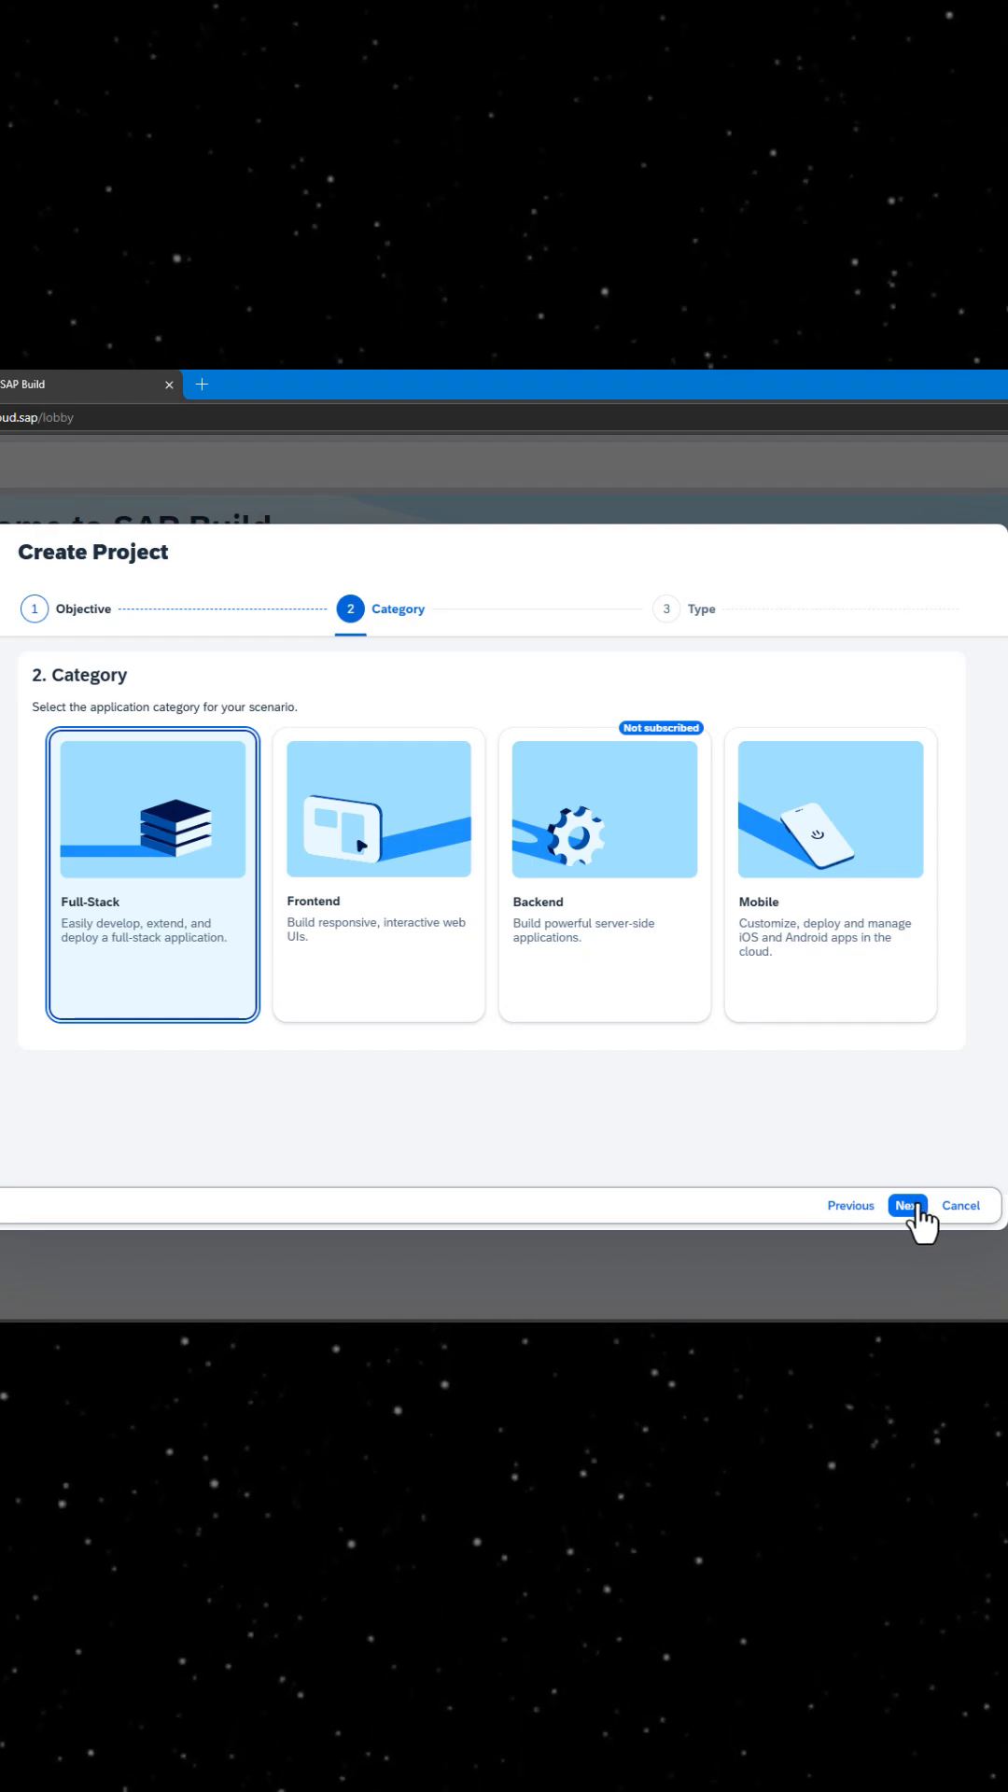
click(907, 1204)
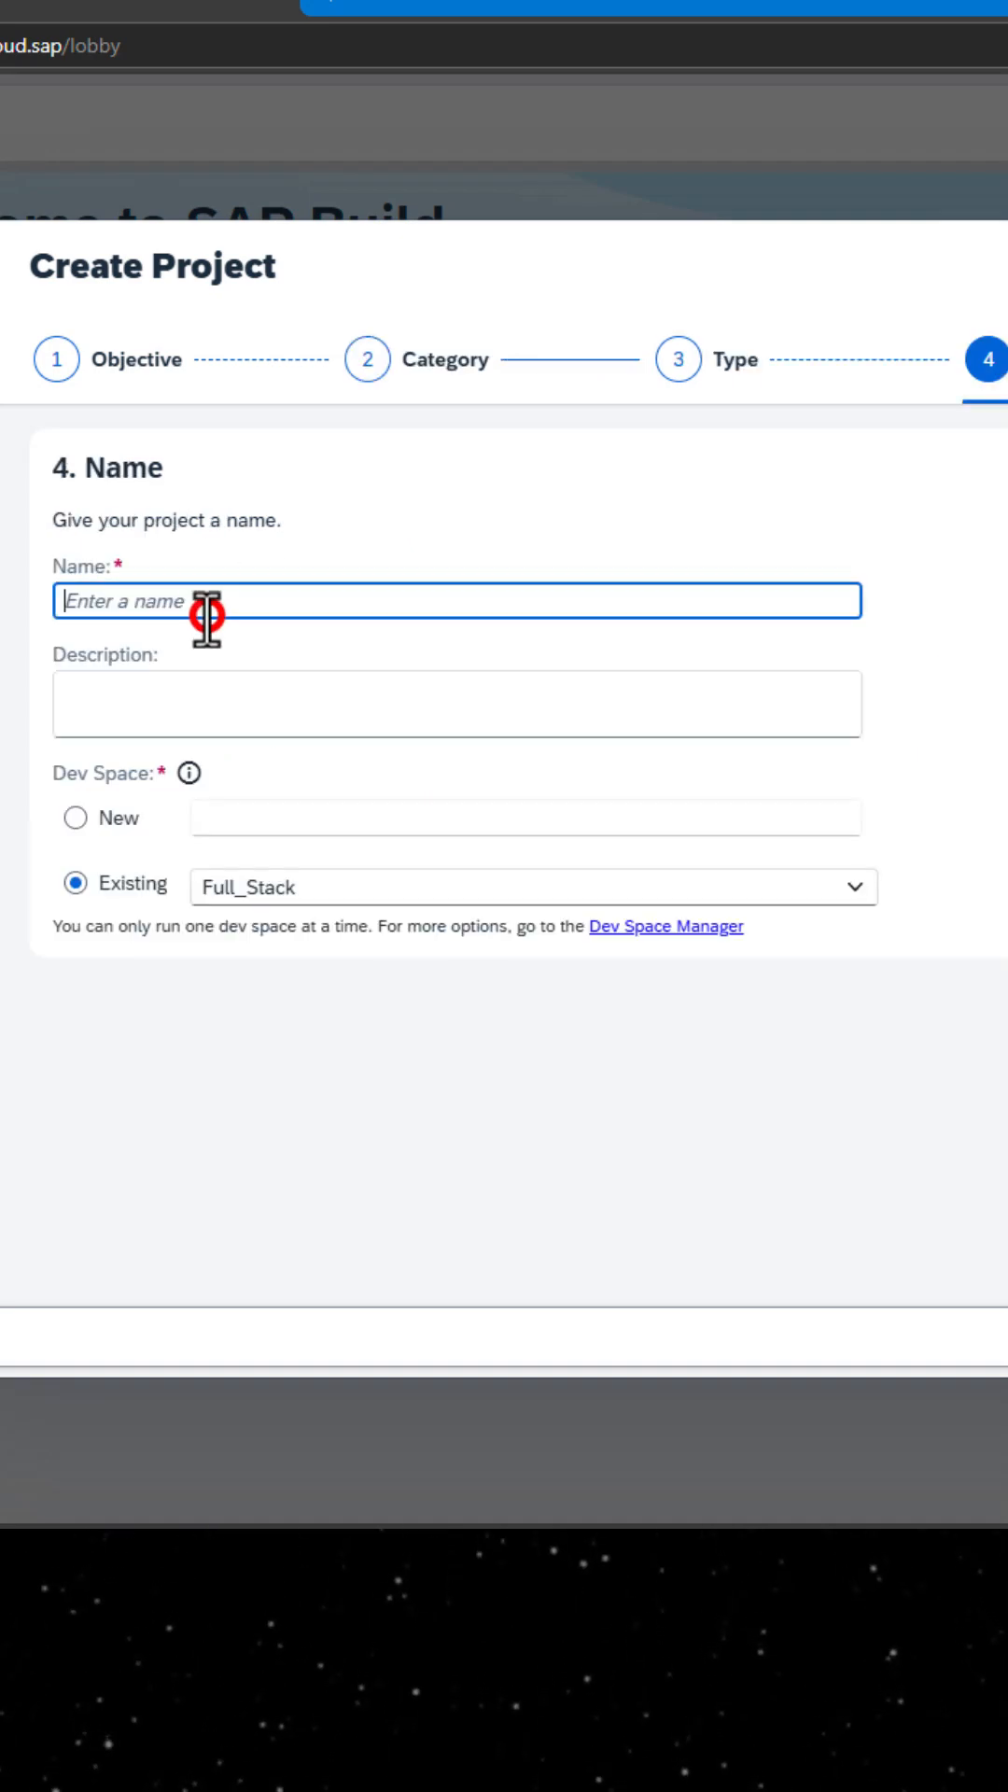
Name the project my_first_project_2 and enter the description 'My First Project'.
text(my_project)
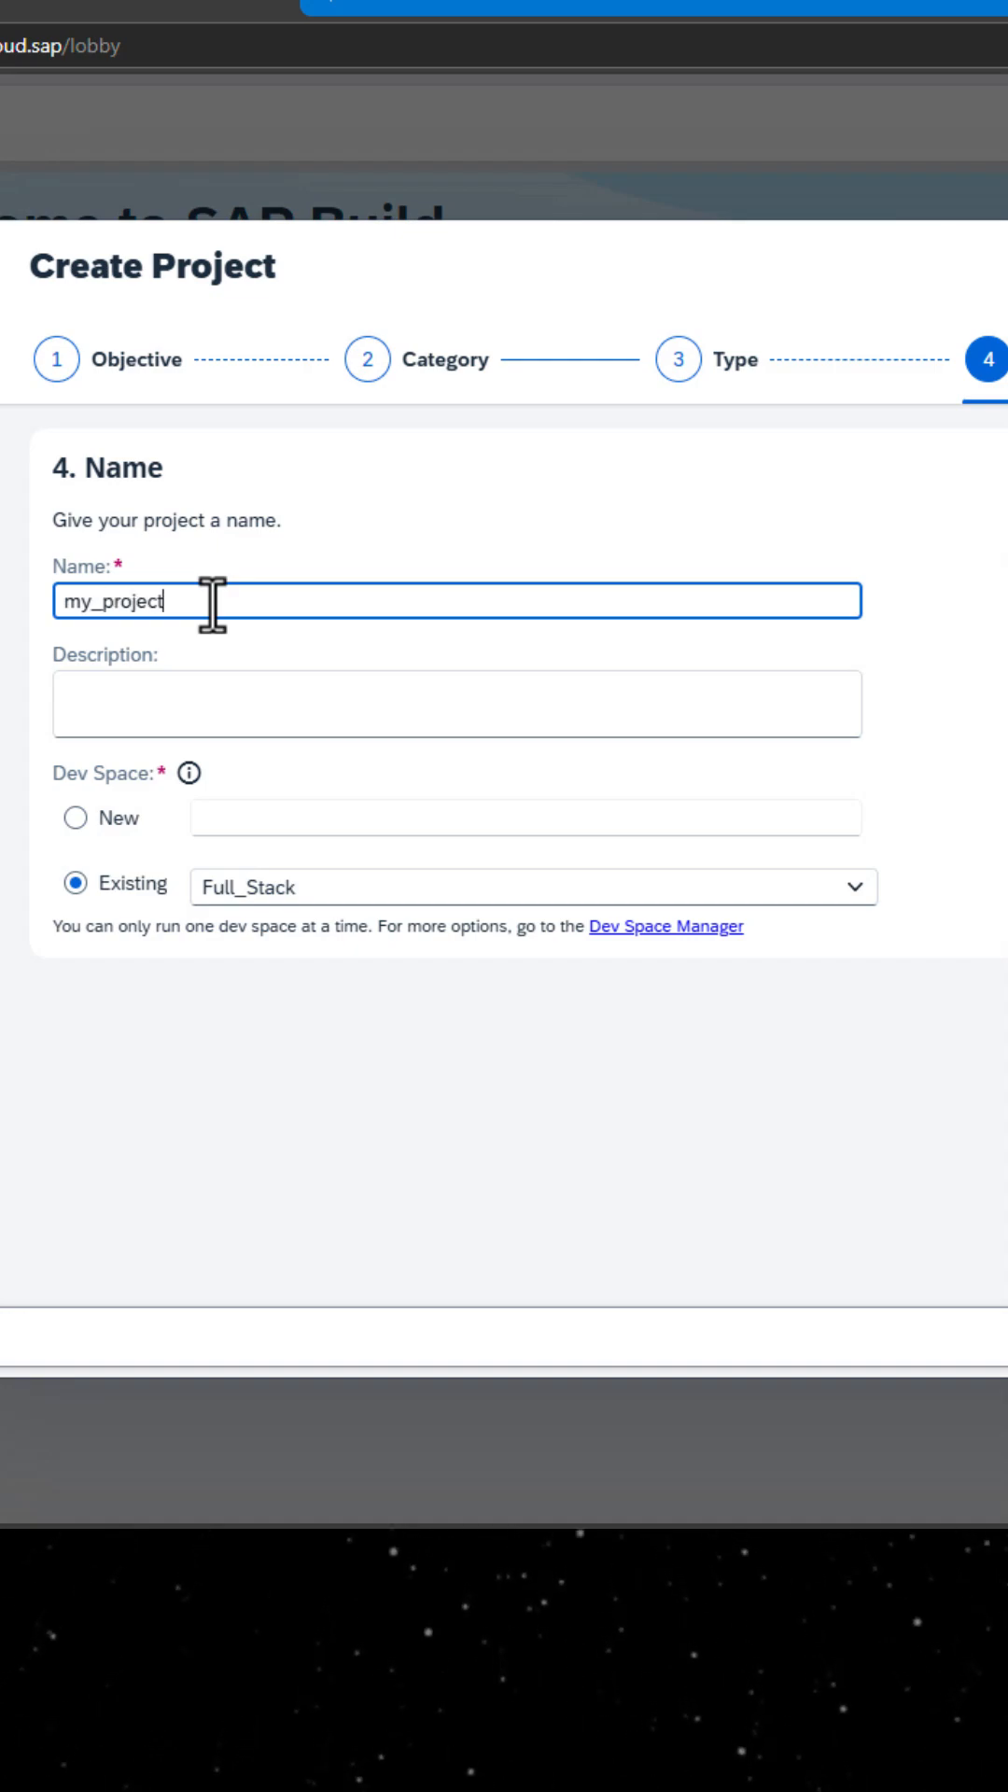
key(BackSpace)
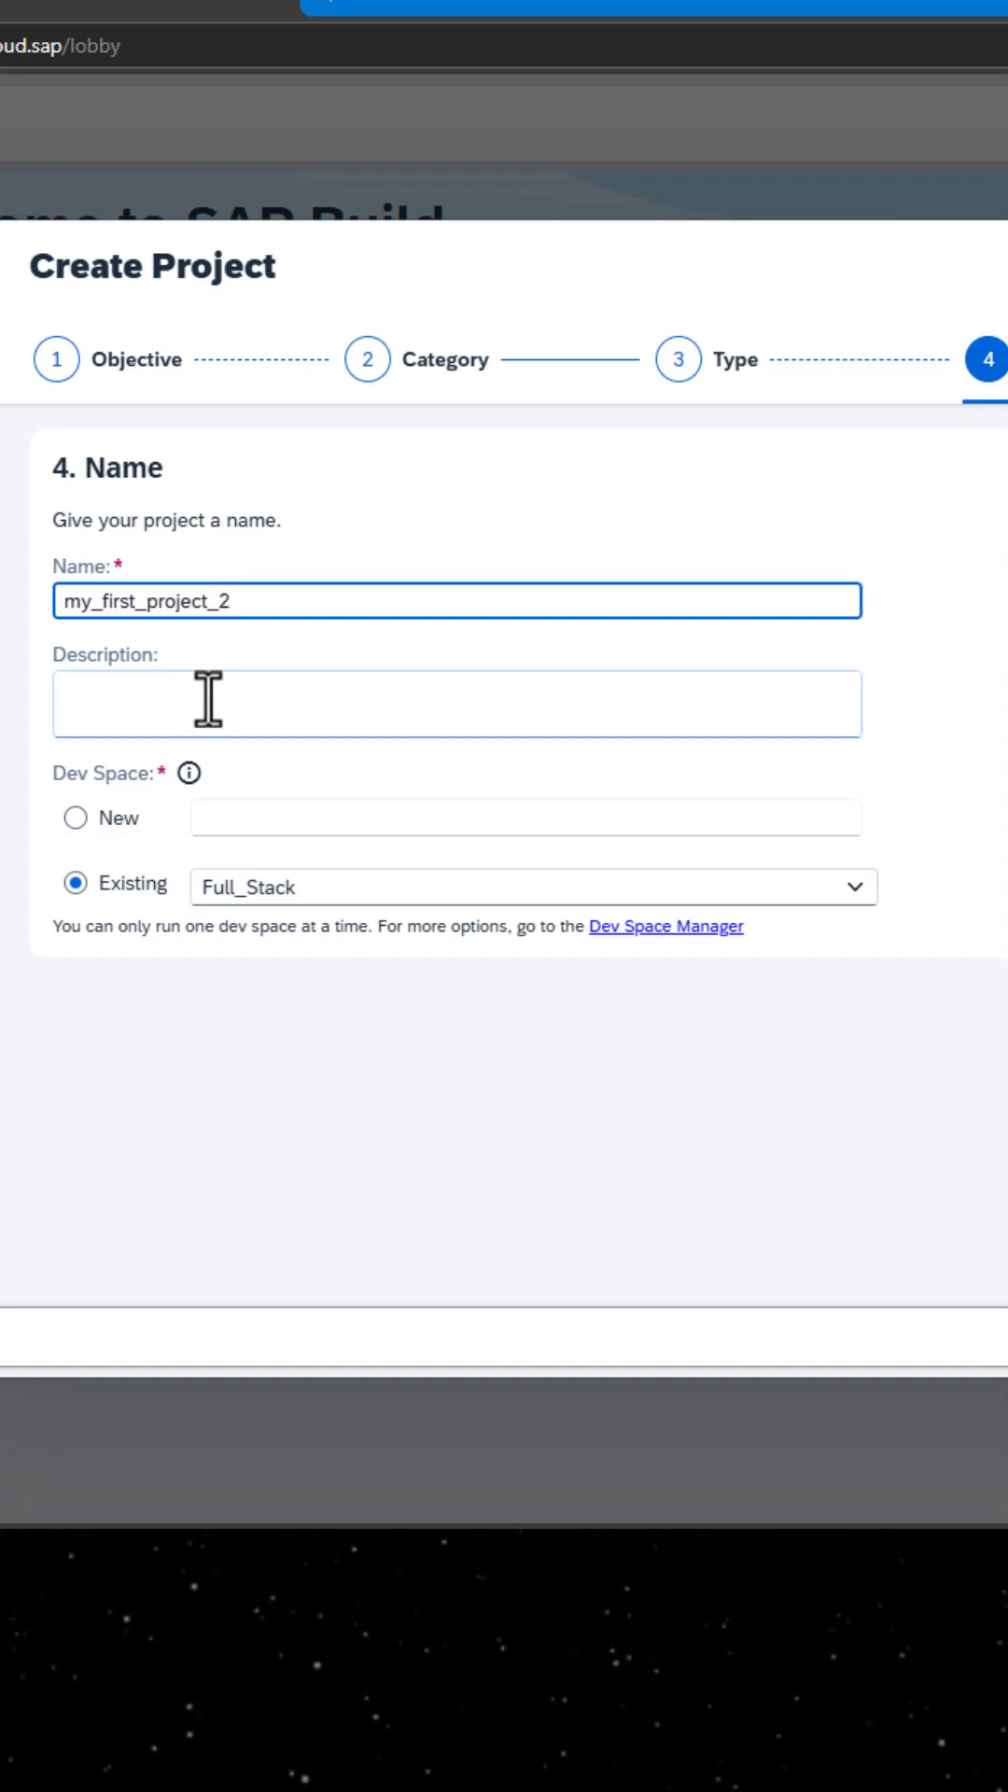
text(M)
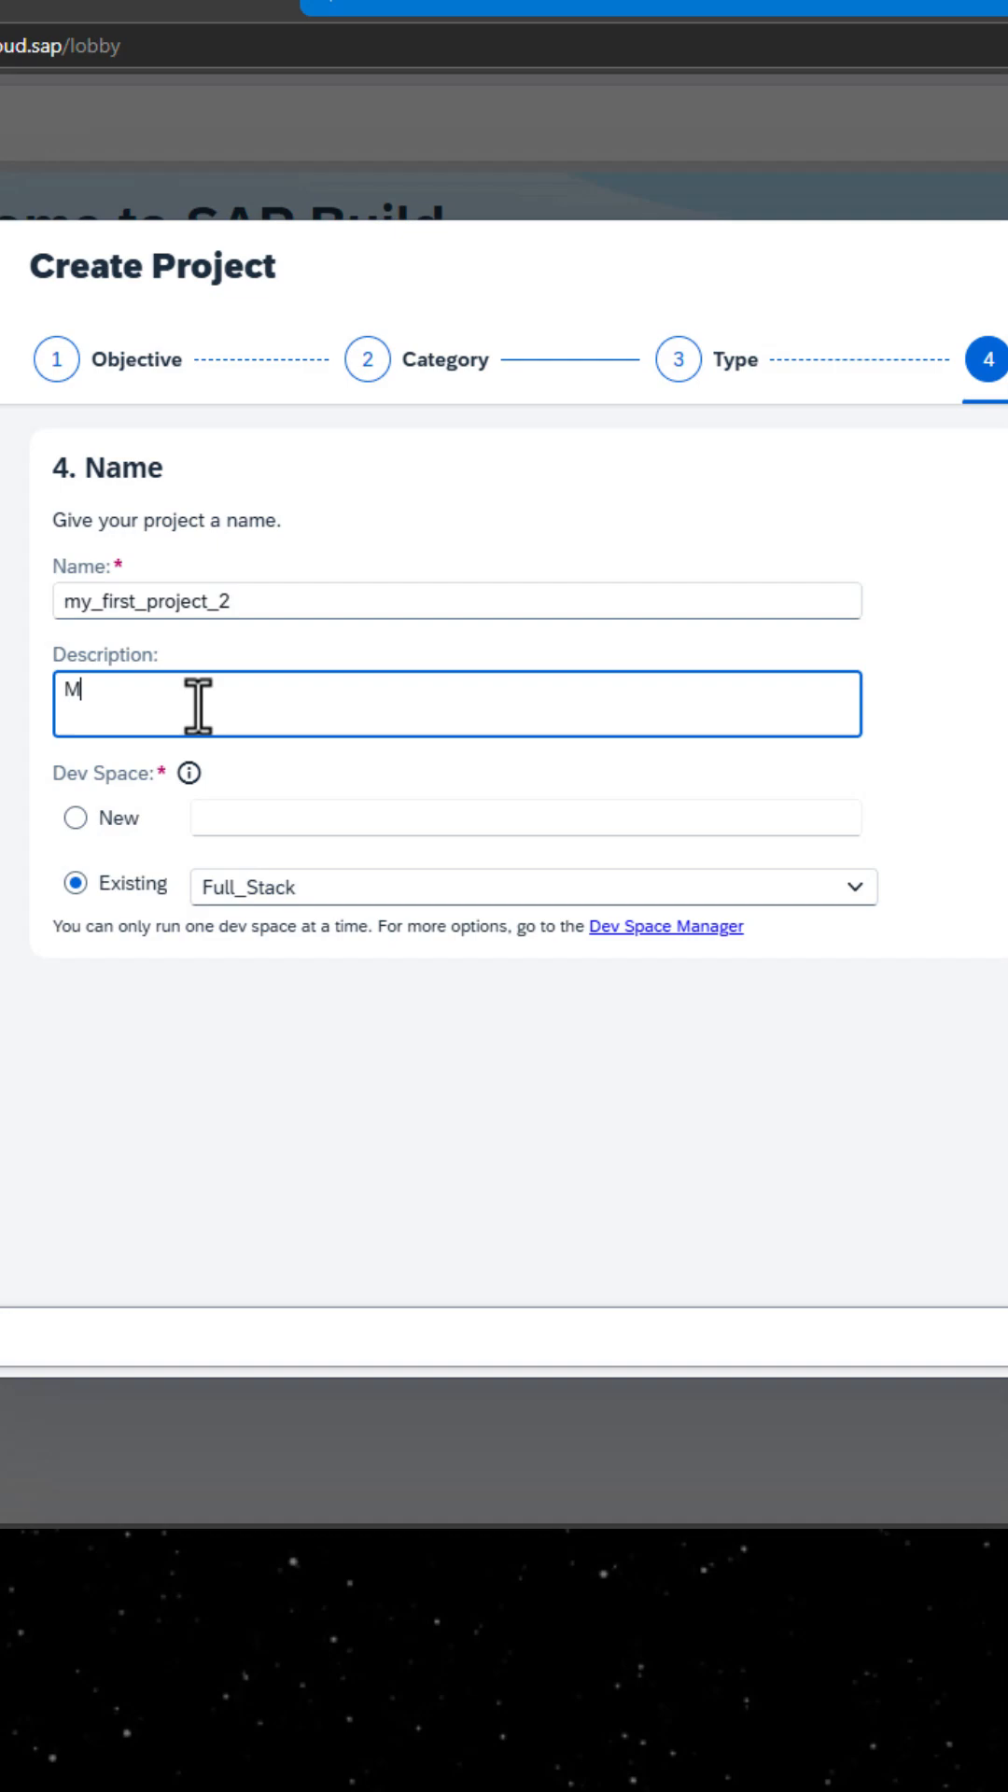
text(y First Project)
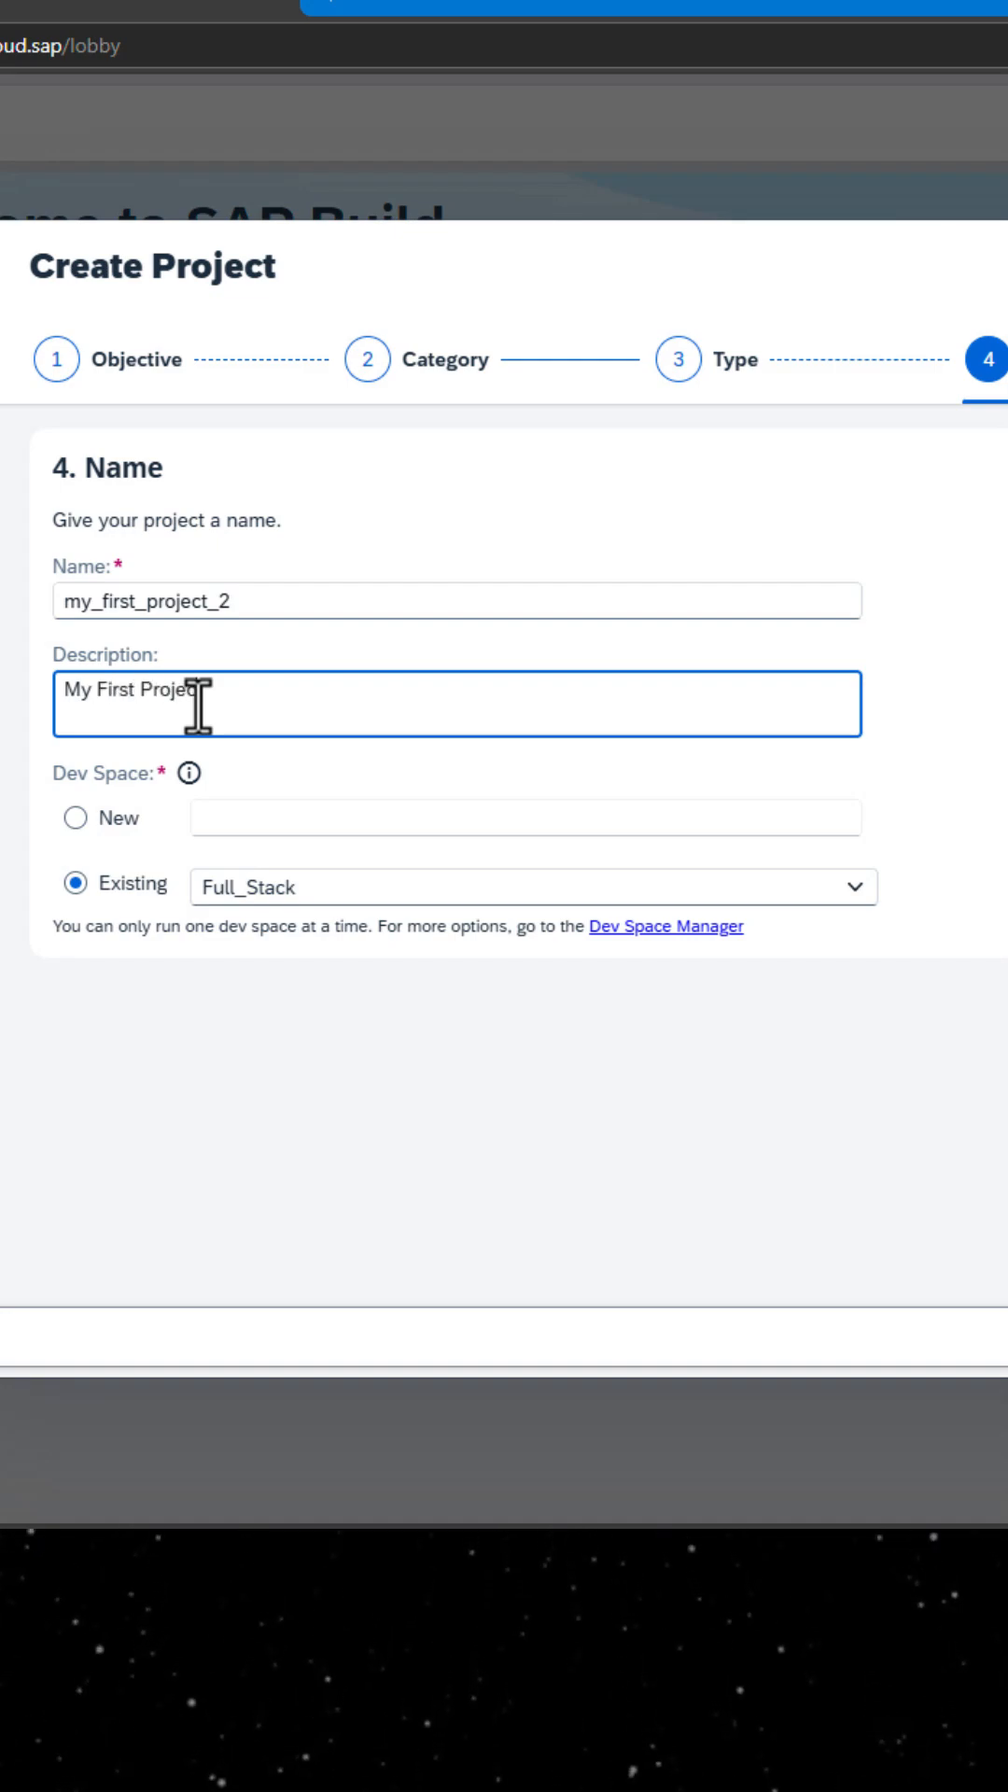
mouse_move(77, 817)
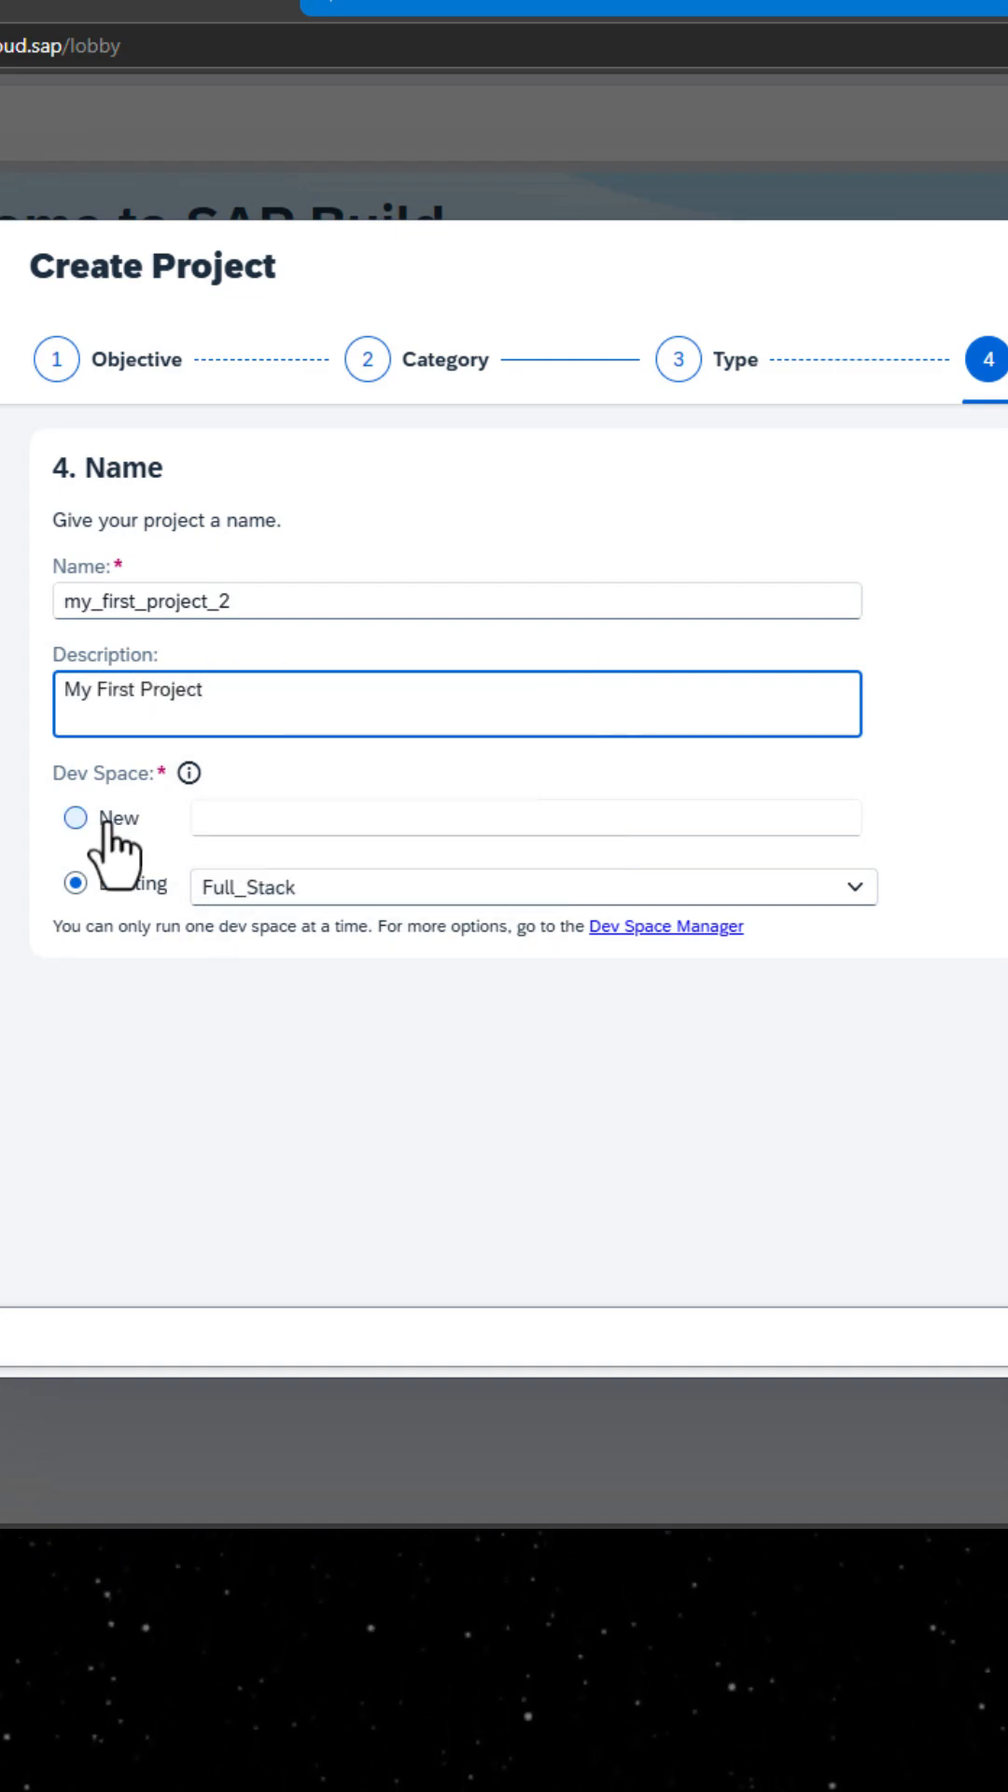
click(74, 818)
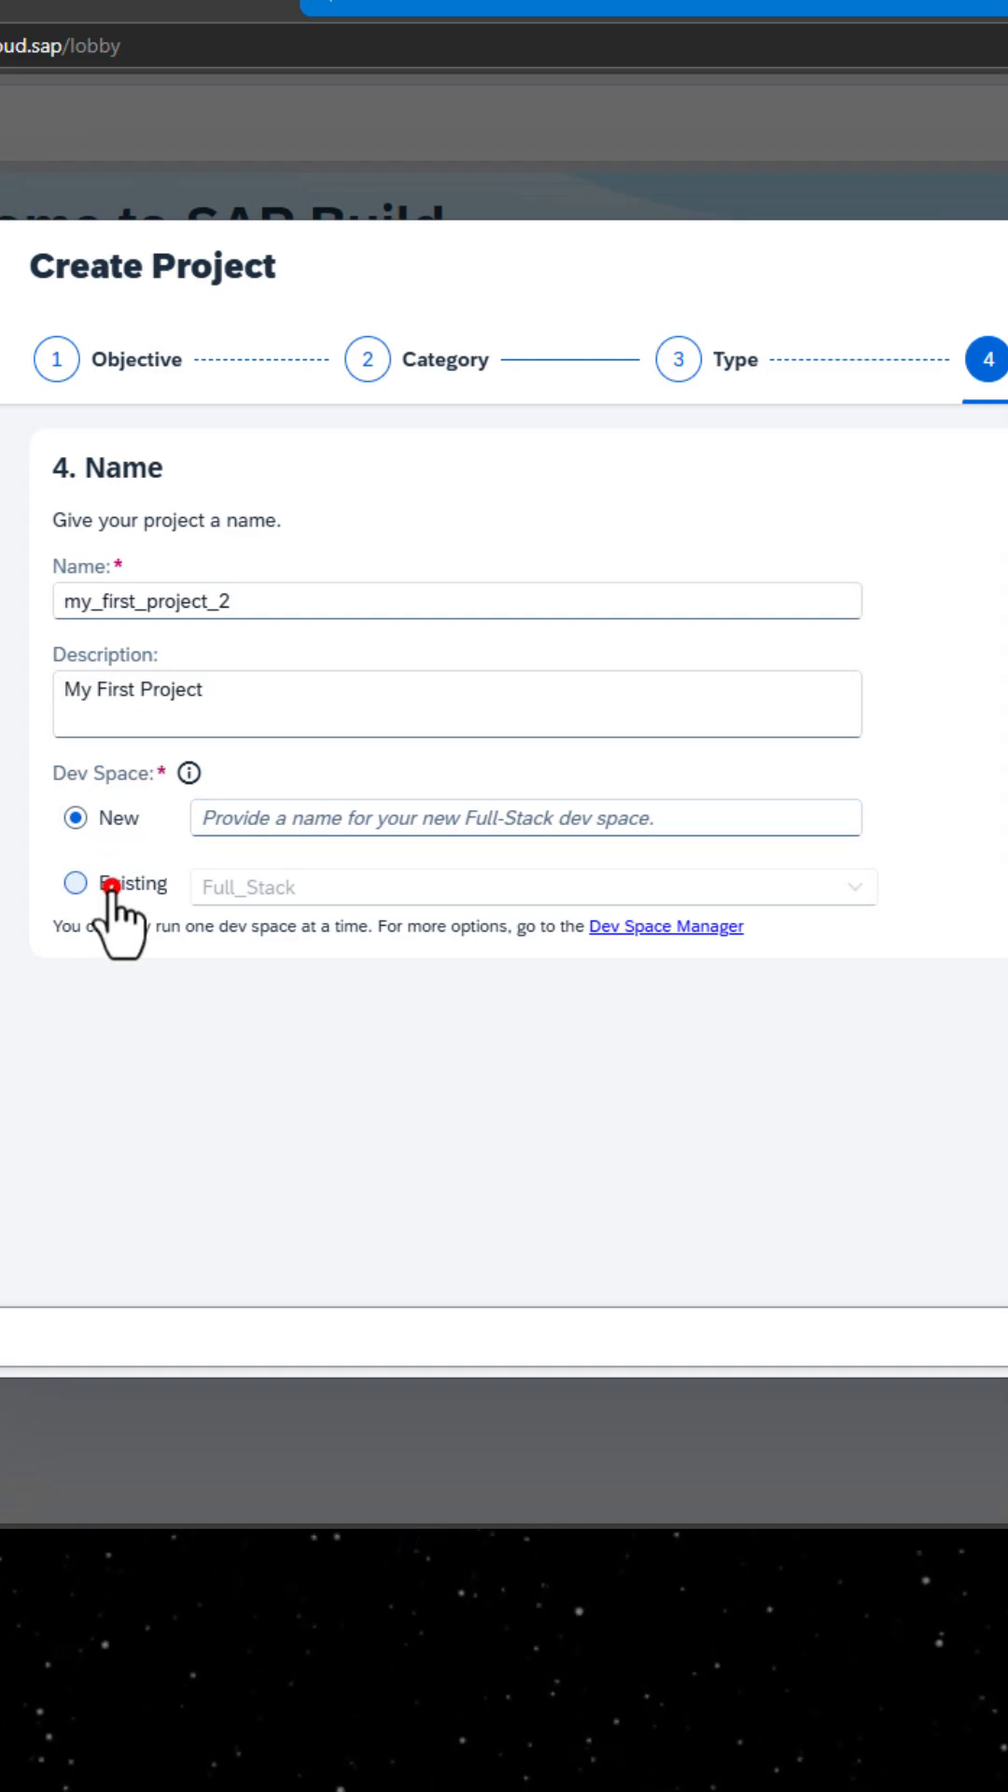
click(73, 885)
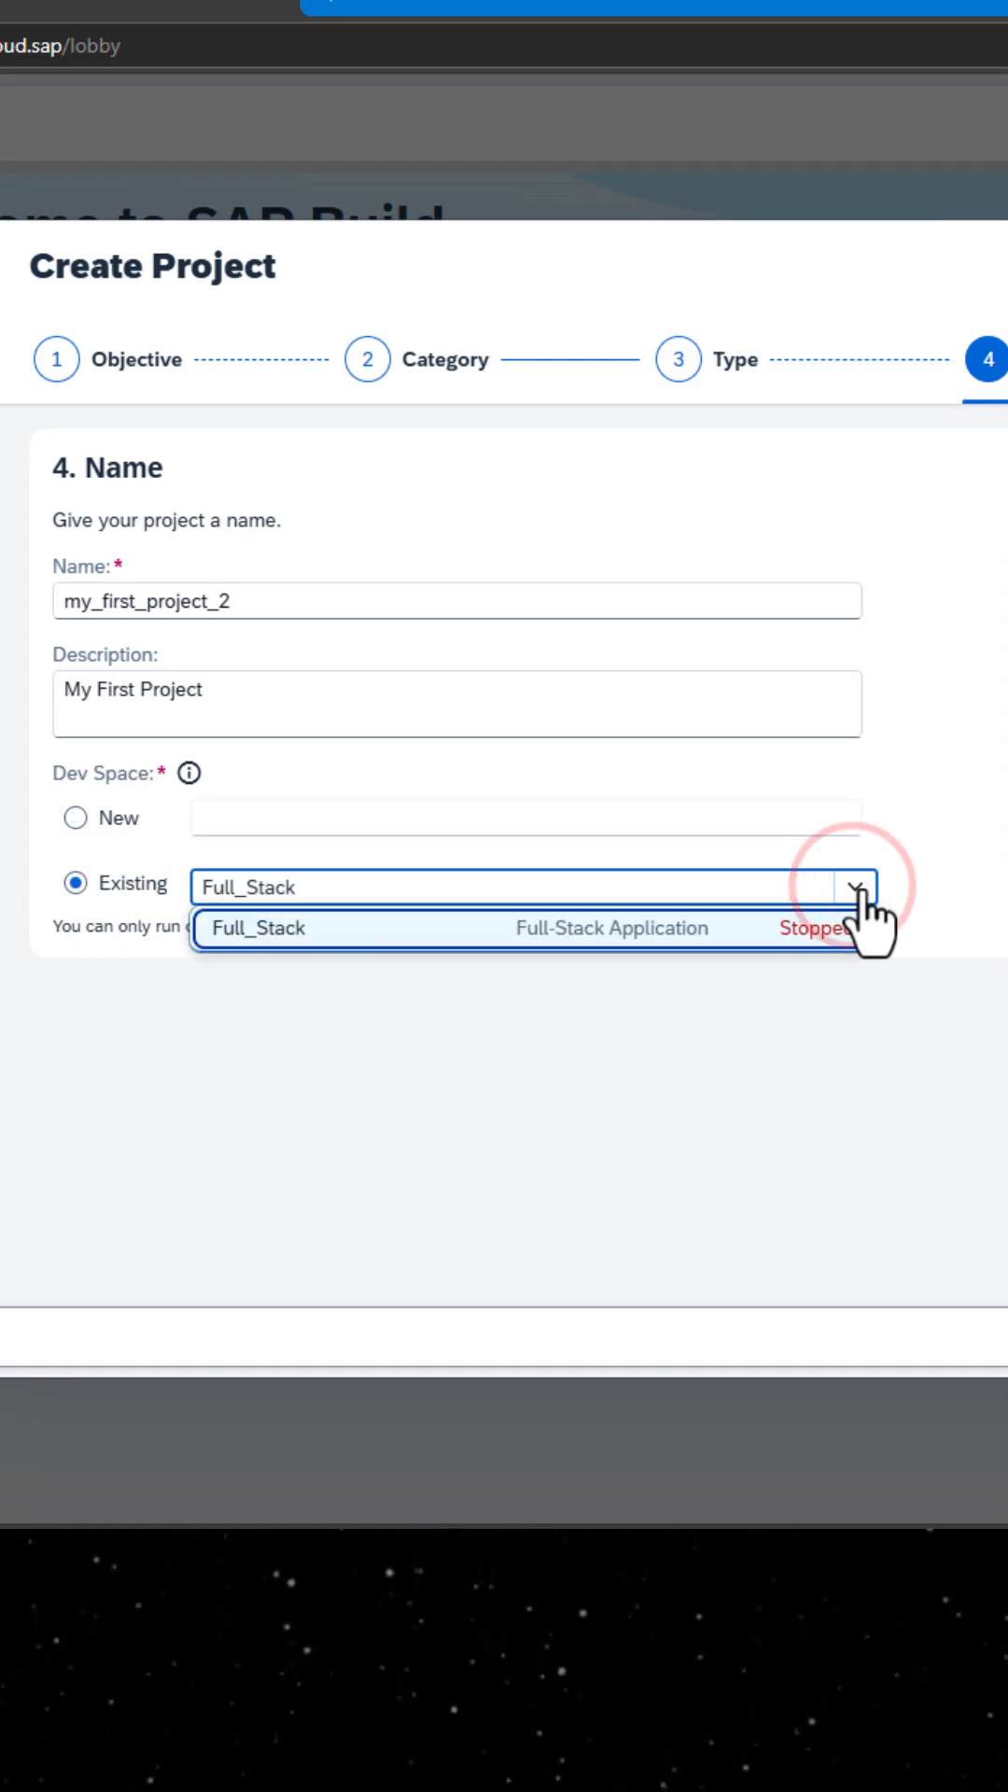